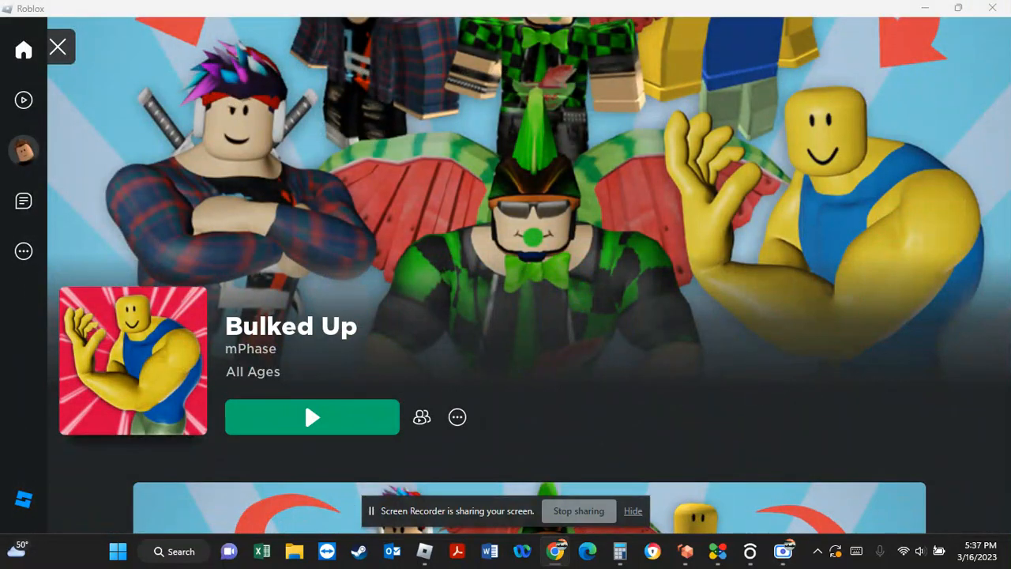
mouse_move(762, 501)
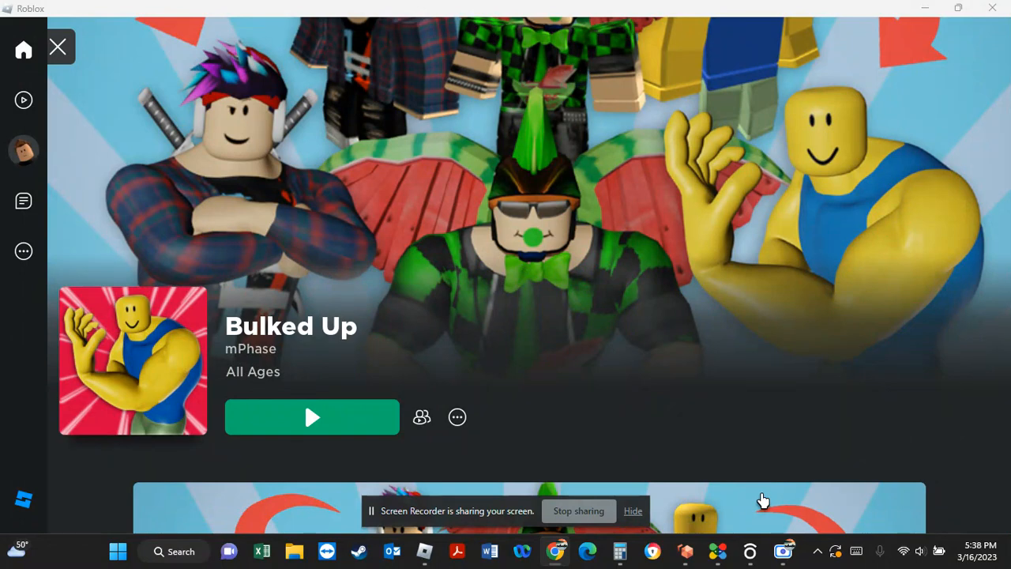
mouse_move(549, 409)
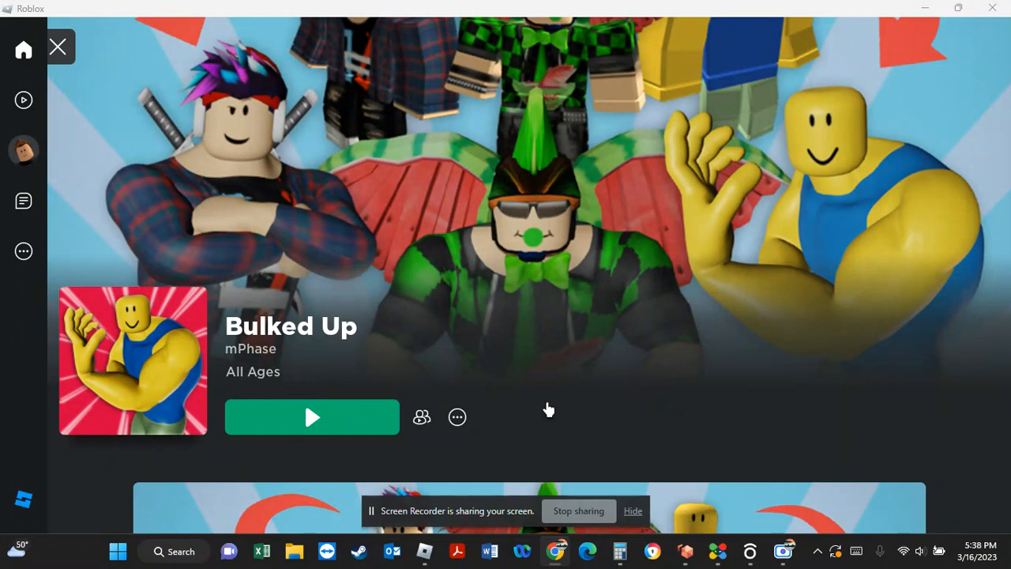
mouse_move(532, 380)
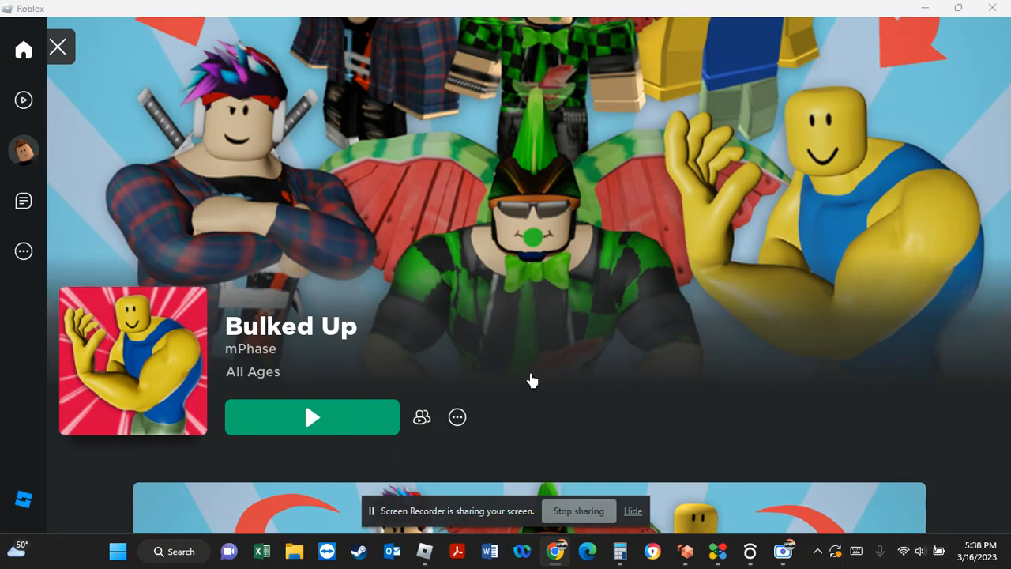
mouse_move(448, 288)
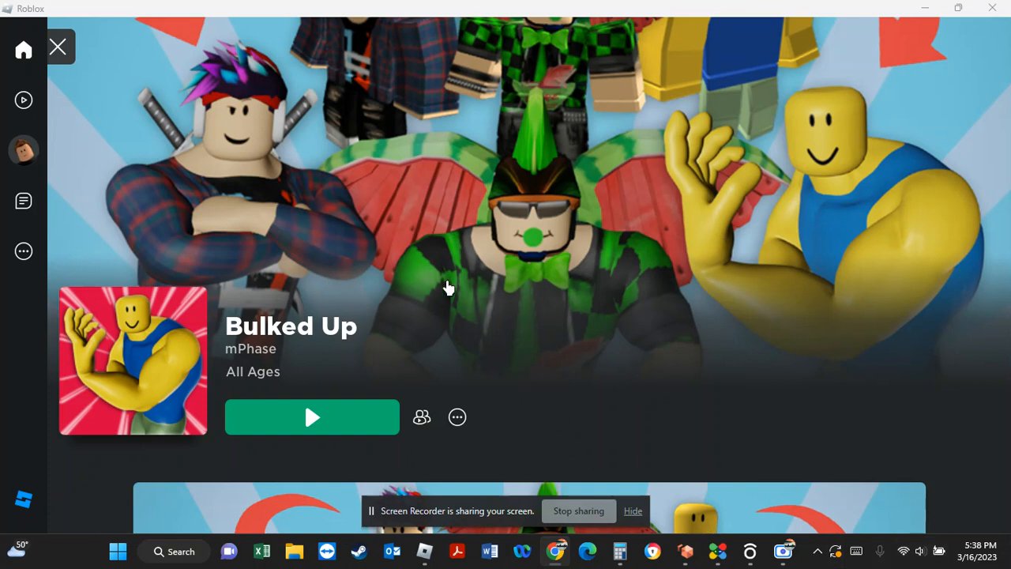
mouse_move(466, 259)
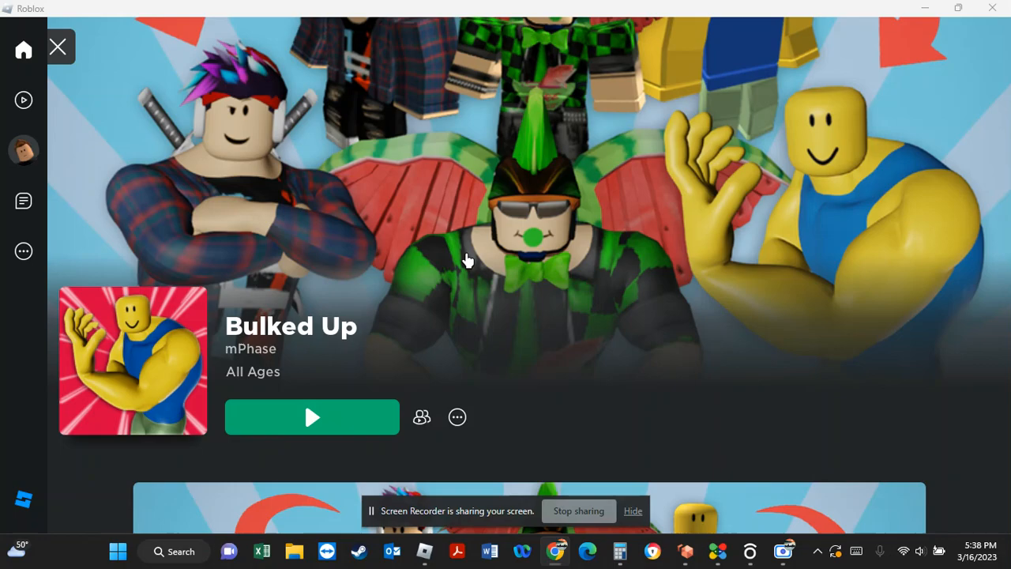
Scroll down the Bulked Up page to its promotional character artwork below Play
scroll("down", 3)
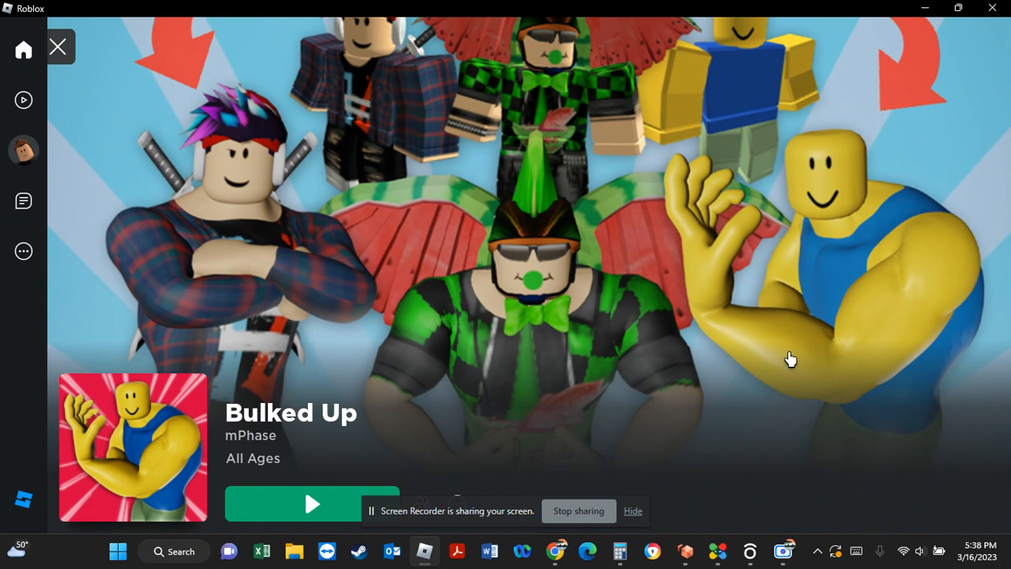
mouse_move(841, 208)
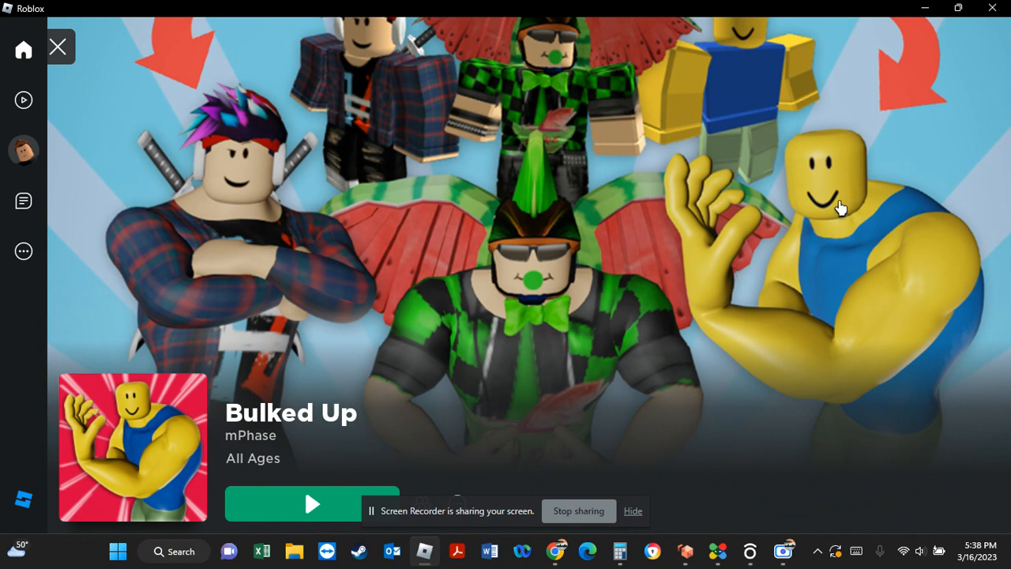
mouse_move(875, 351)
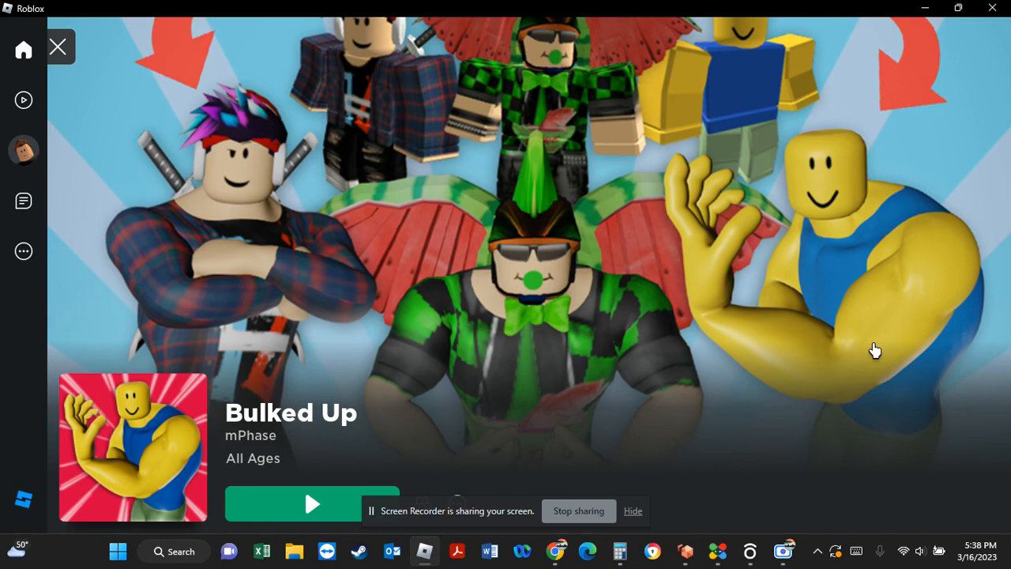
mouse_move(907, 364)
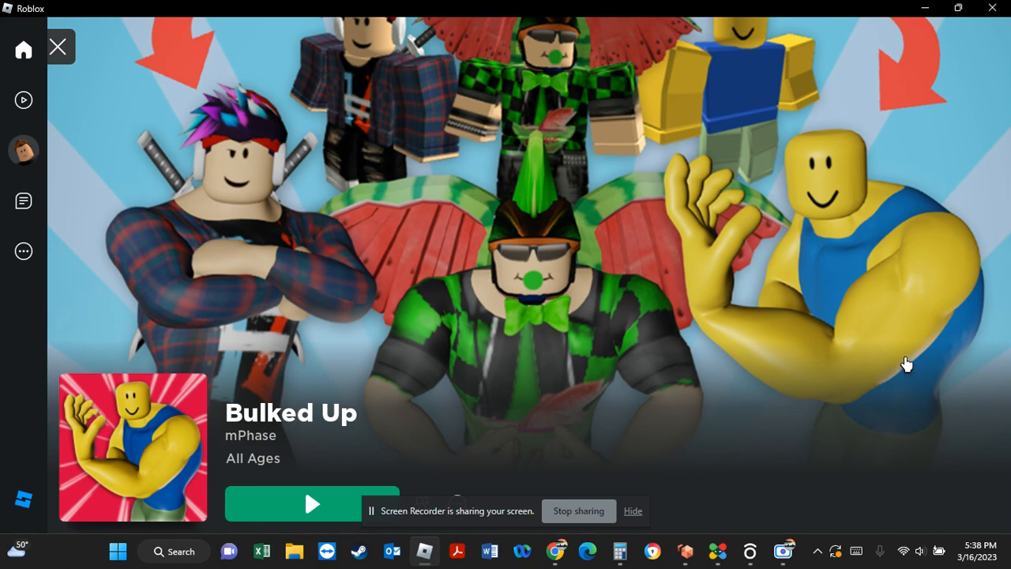
mouse_move(886, 345)
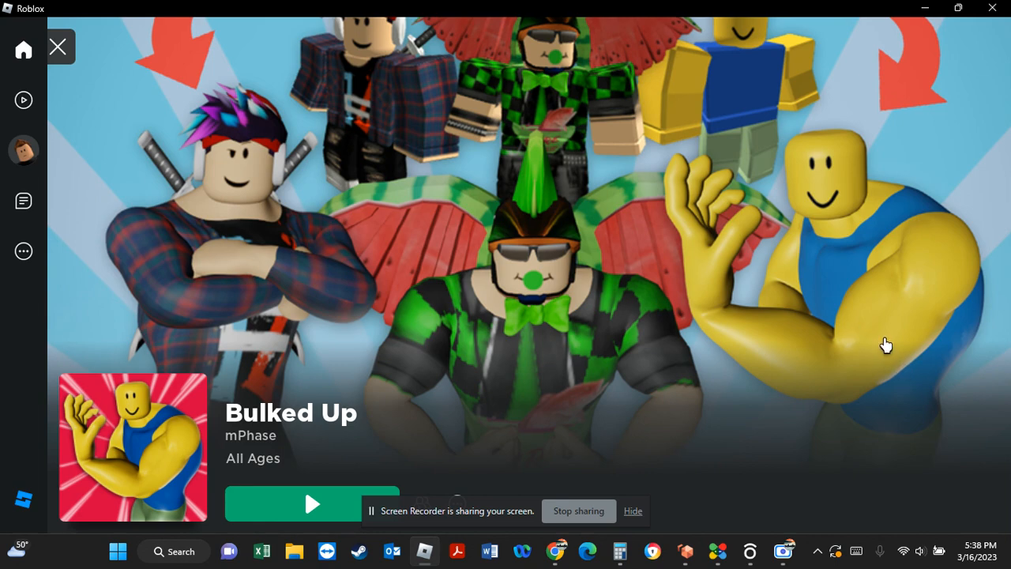
scroll("down", 3)
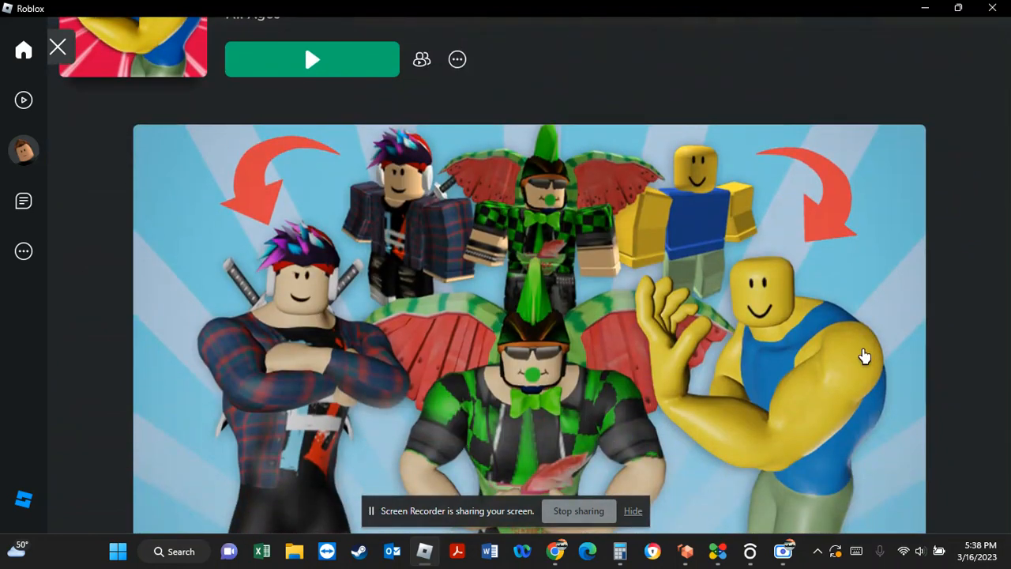
Scroll further to the Description section and the 88% rating from 212K votes
scroll("down", 3)
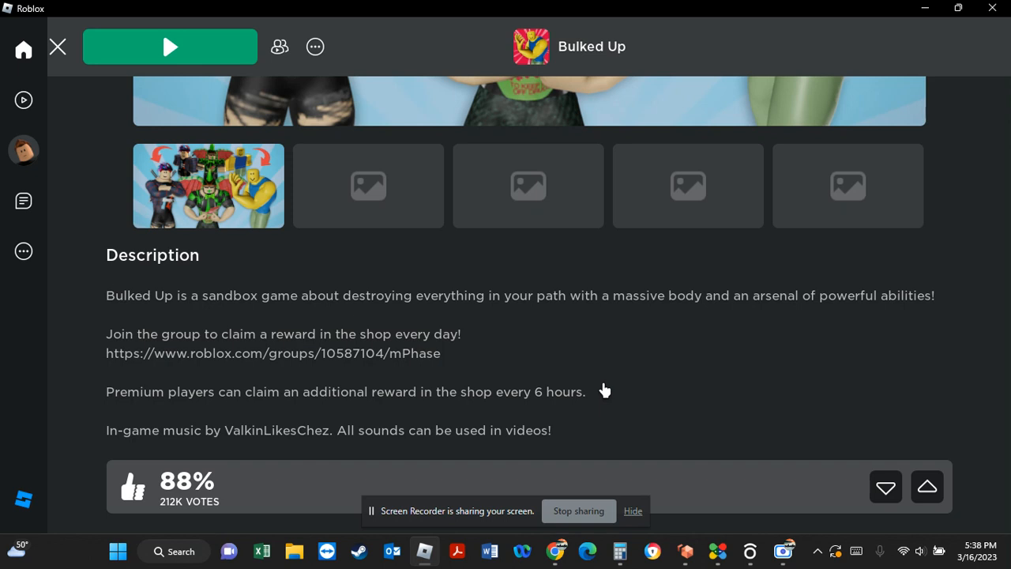
mouse_move(369, 45)
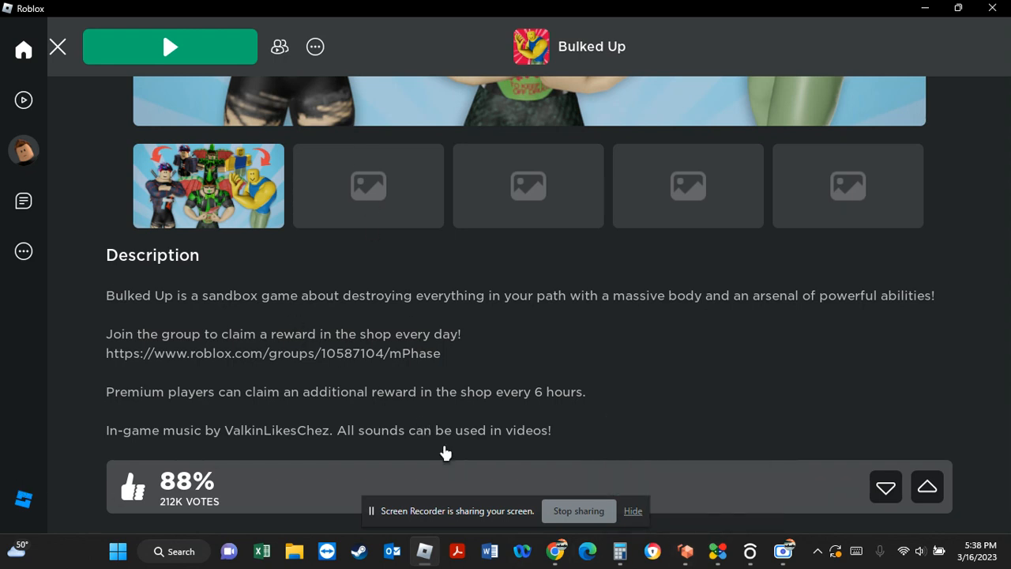
mouse_move(821, 448)
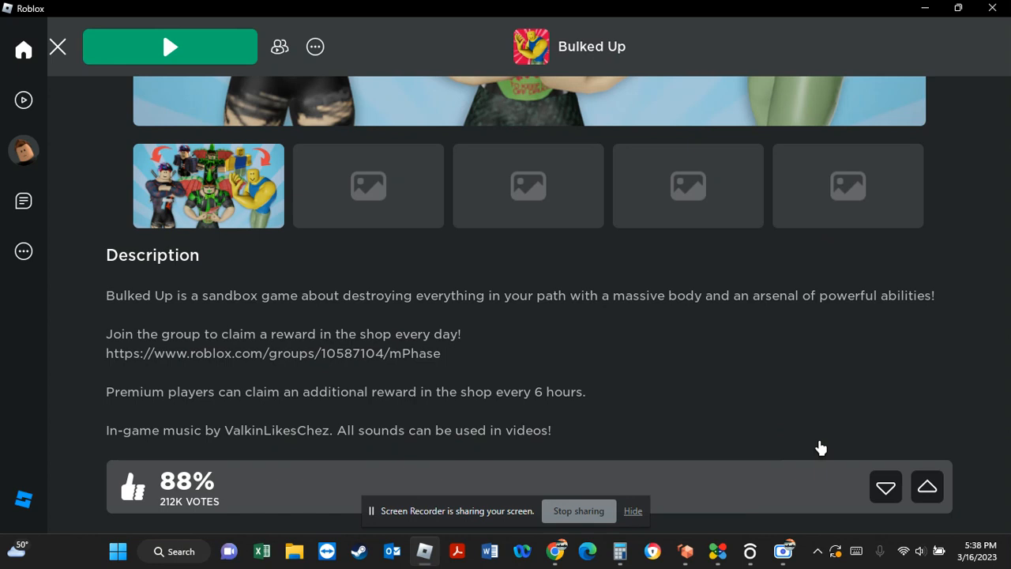
mouse_move(705, 404)
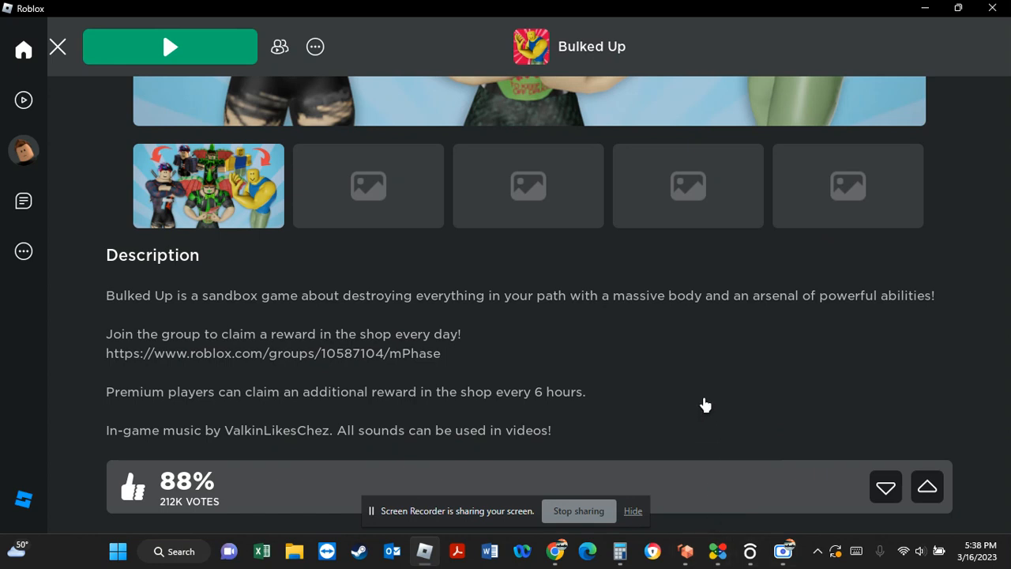
mouse_move(796, 359)
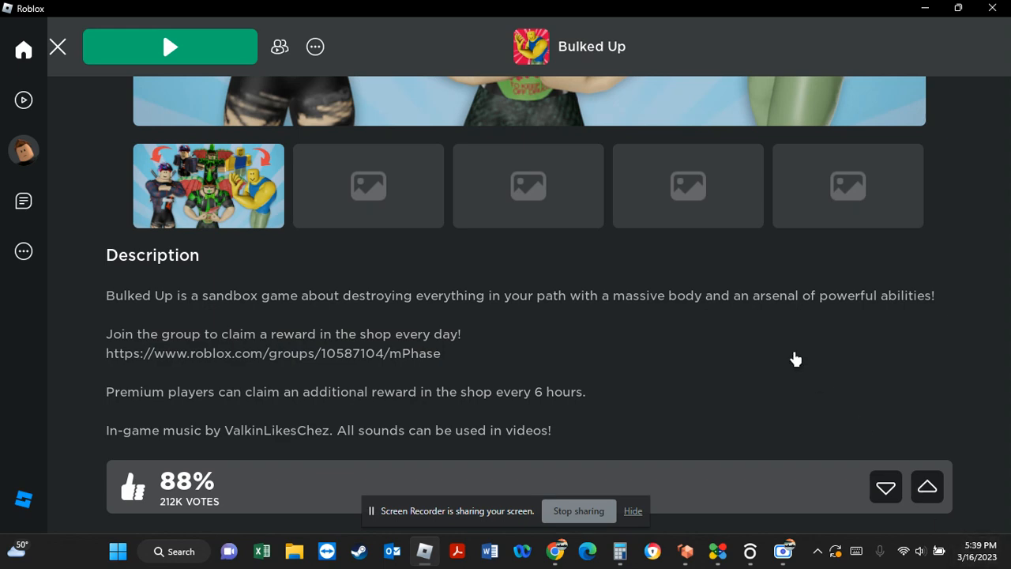
Scroll back to the top and press Play to join Bulked Up's town
scroll("up", 3)
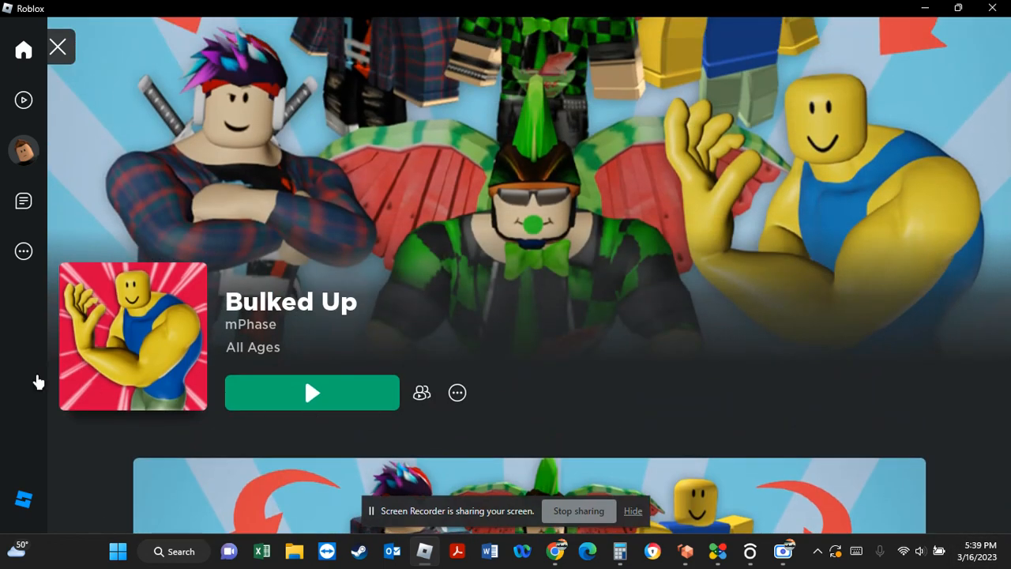
mouse_move(446, 337)
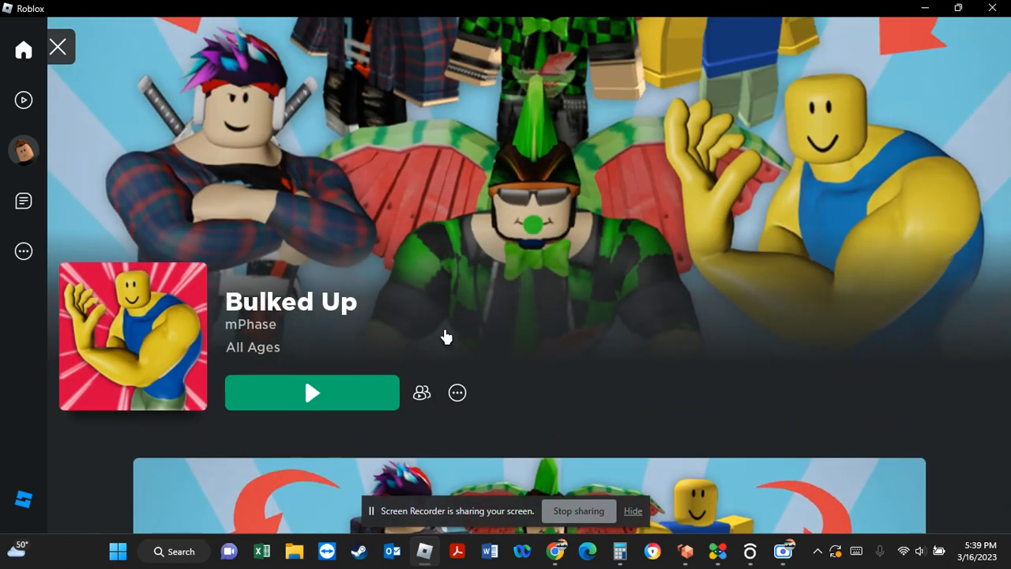
mouse_move(755, 139)
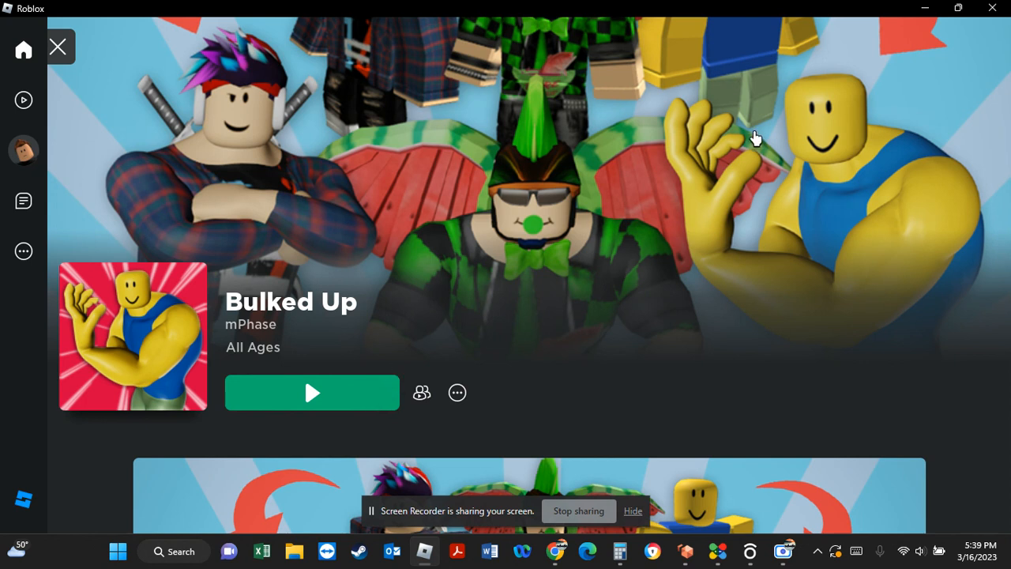
mouse_move(468, 333)
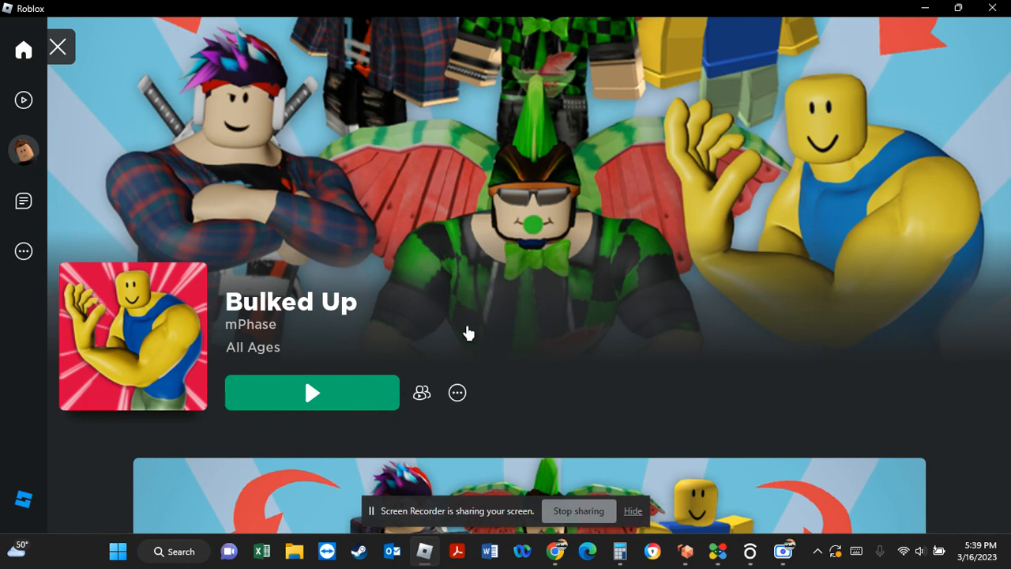
mouse_move(332, 408)
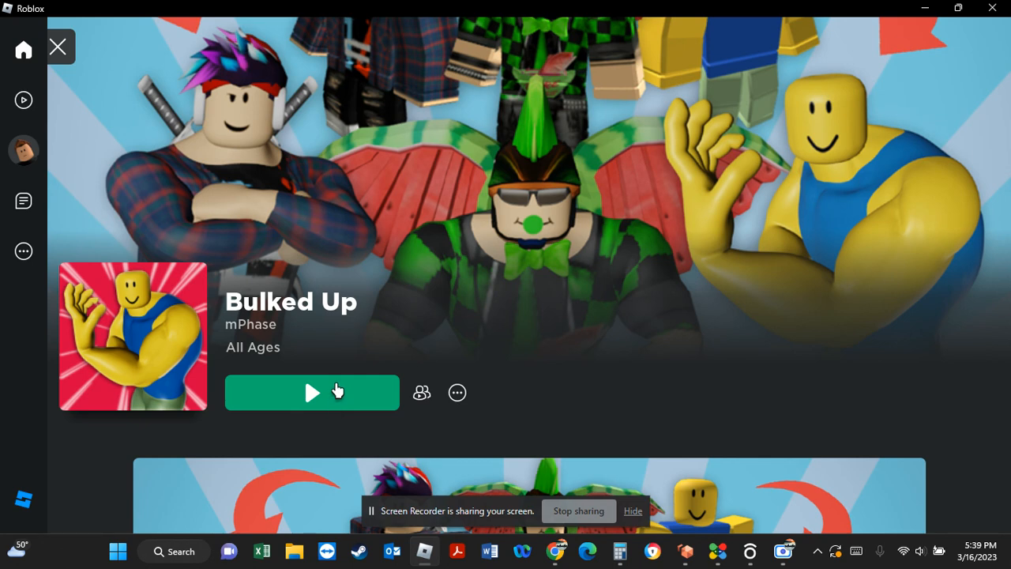
left_click(311, 392)
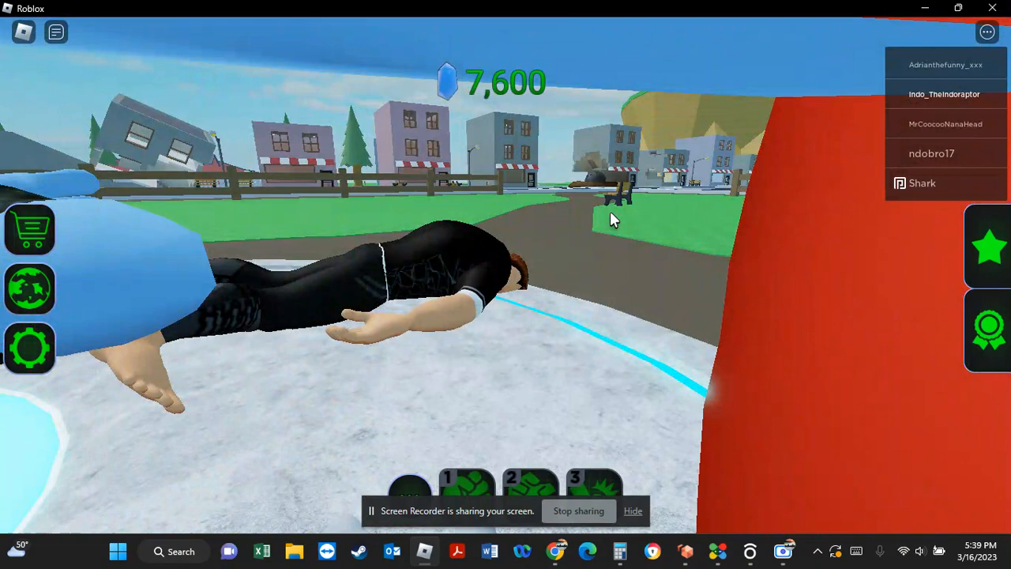
left_click(920, 551)
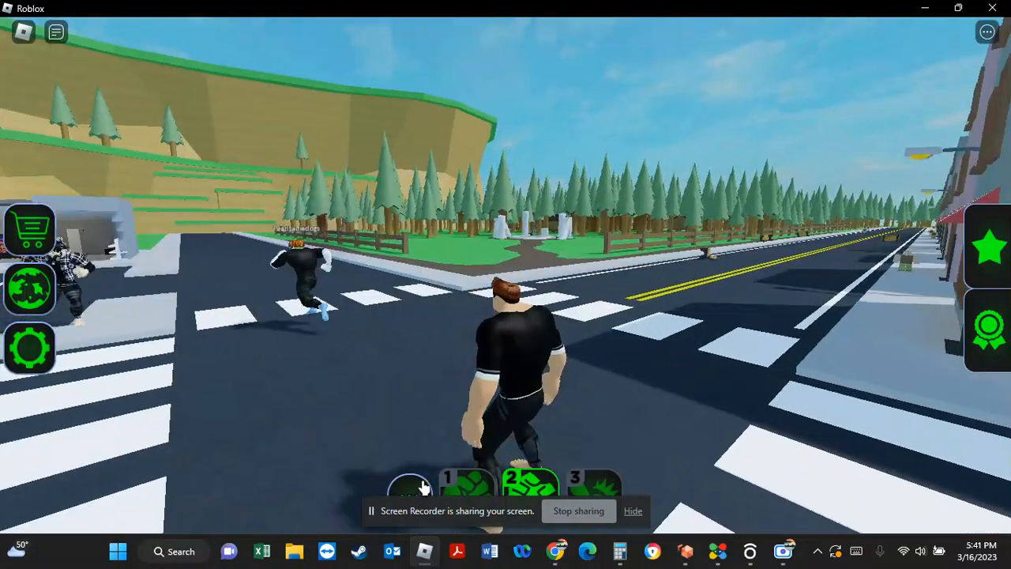
mouse_move(394, 297)
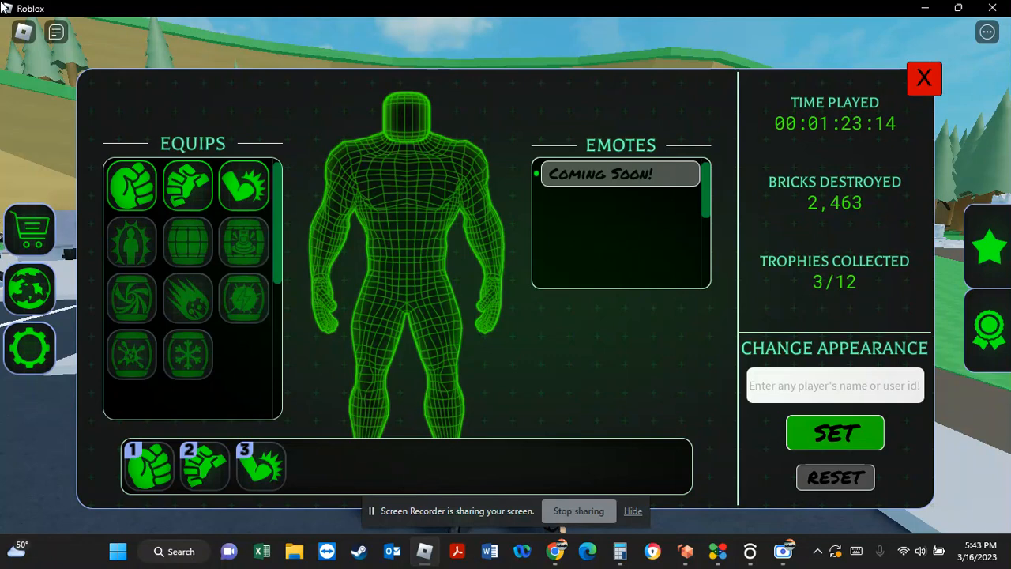
mouse_move(269, 326)
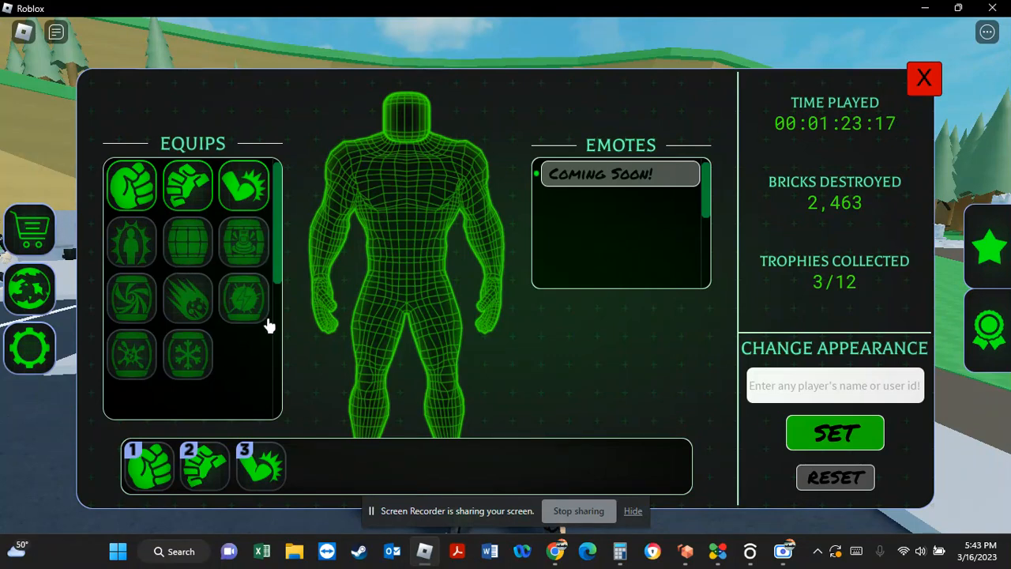
Equip the meteor ability into hotbar slot 4 and close the equips panel
left_click(188, 299)
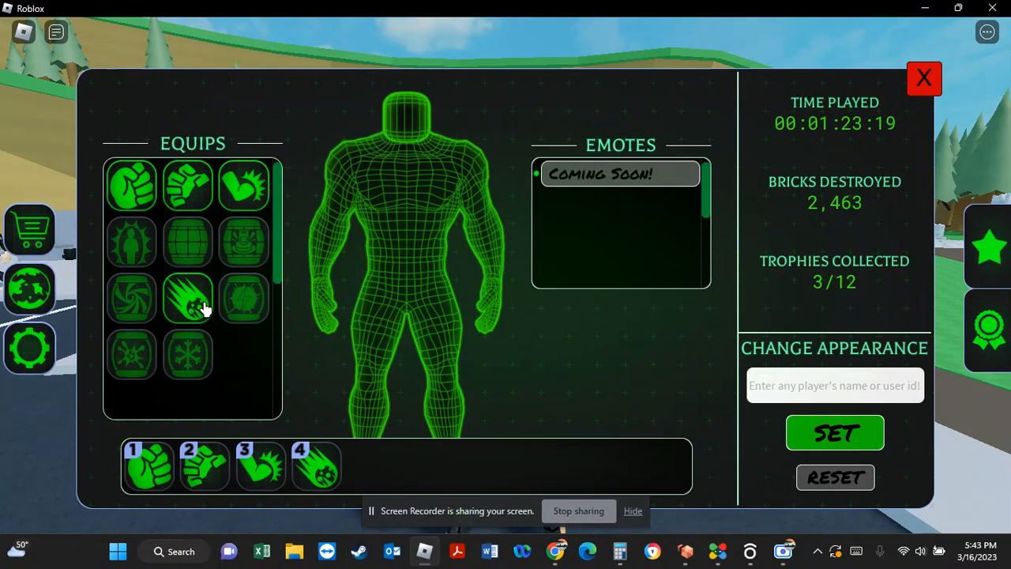
left_click(924, 78)
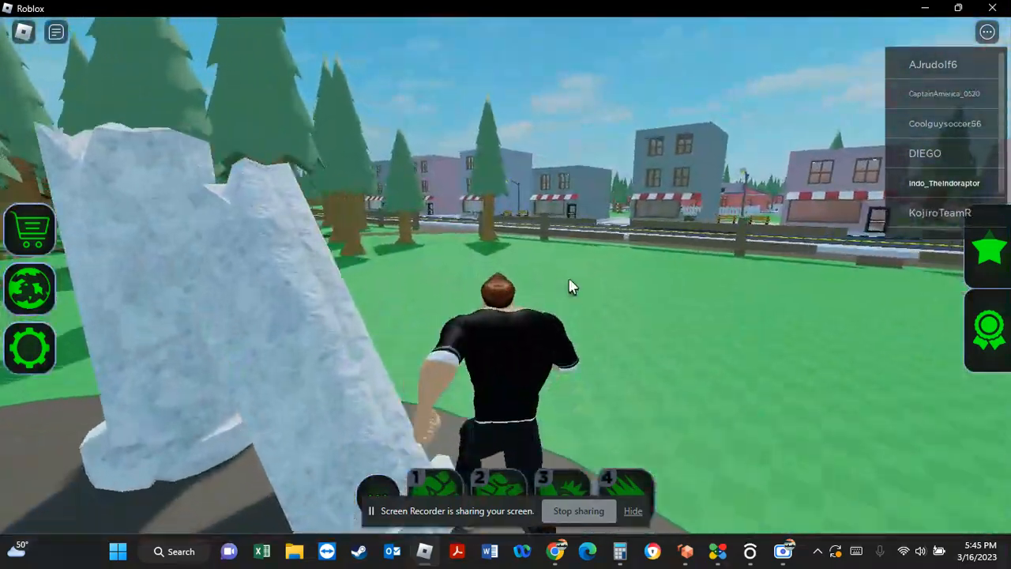
mouse_move(553, 276)
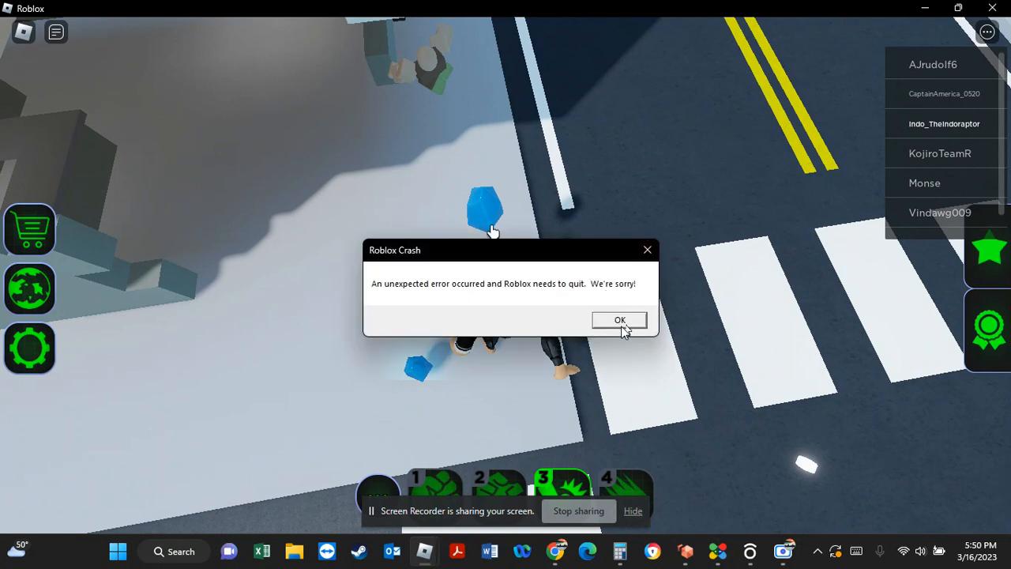
Dismiss the Roblox Crash dialog with OK and close the desktop context menu
left_click(619, 320)
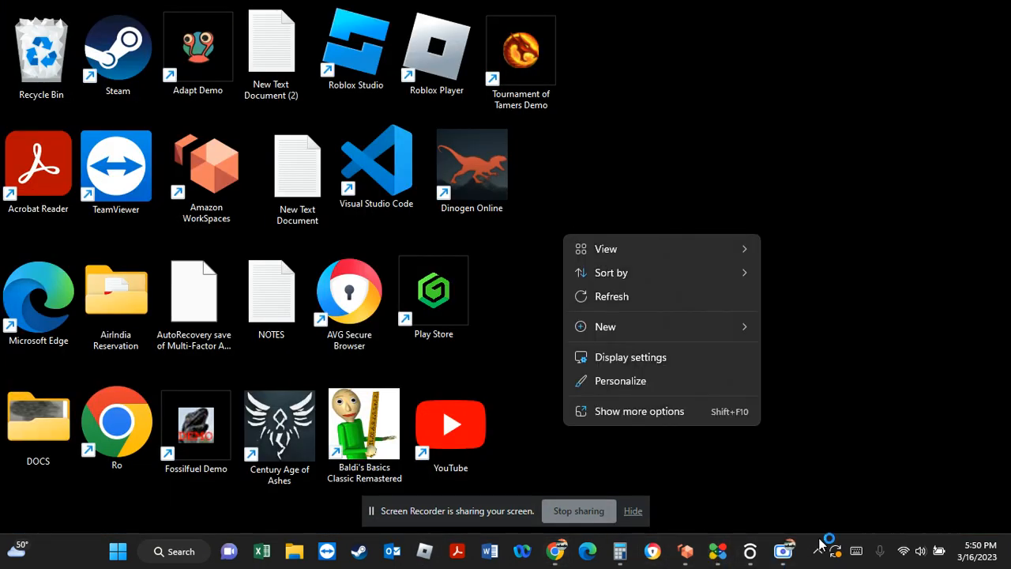
left_click(651, 462)
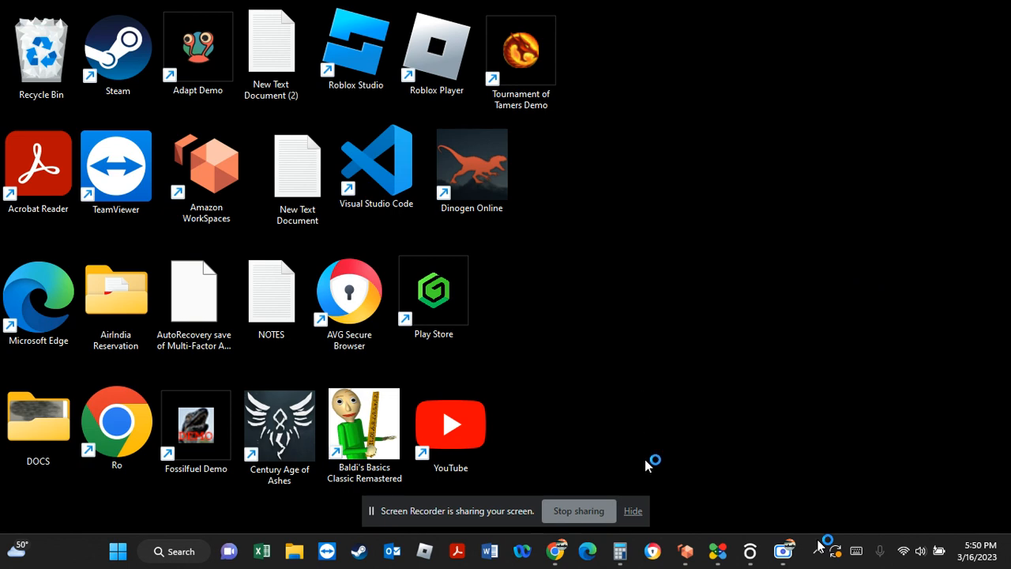
mouse_move(579, 511)
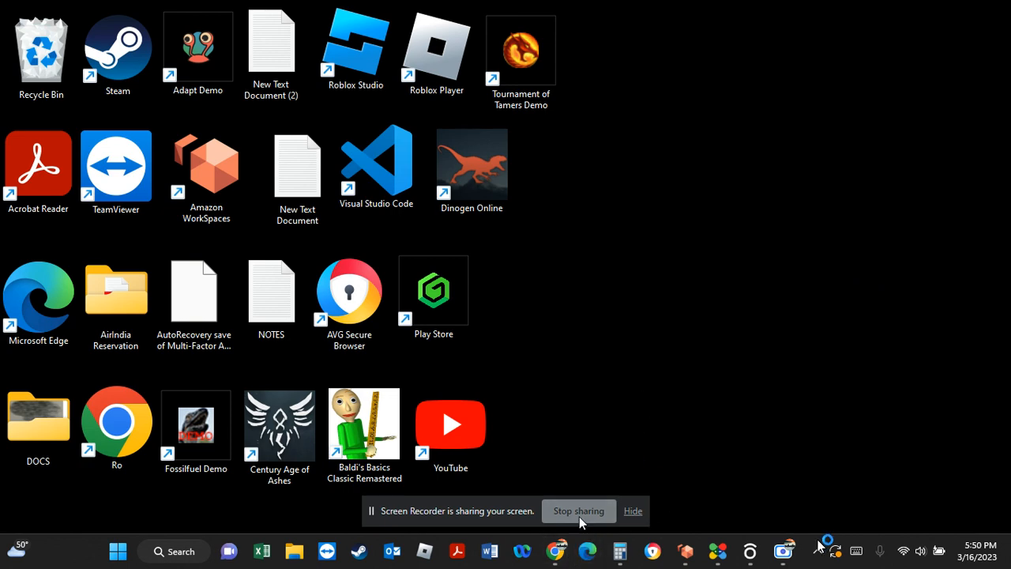